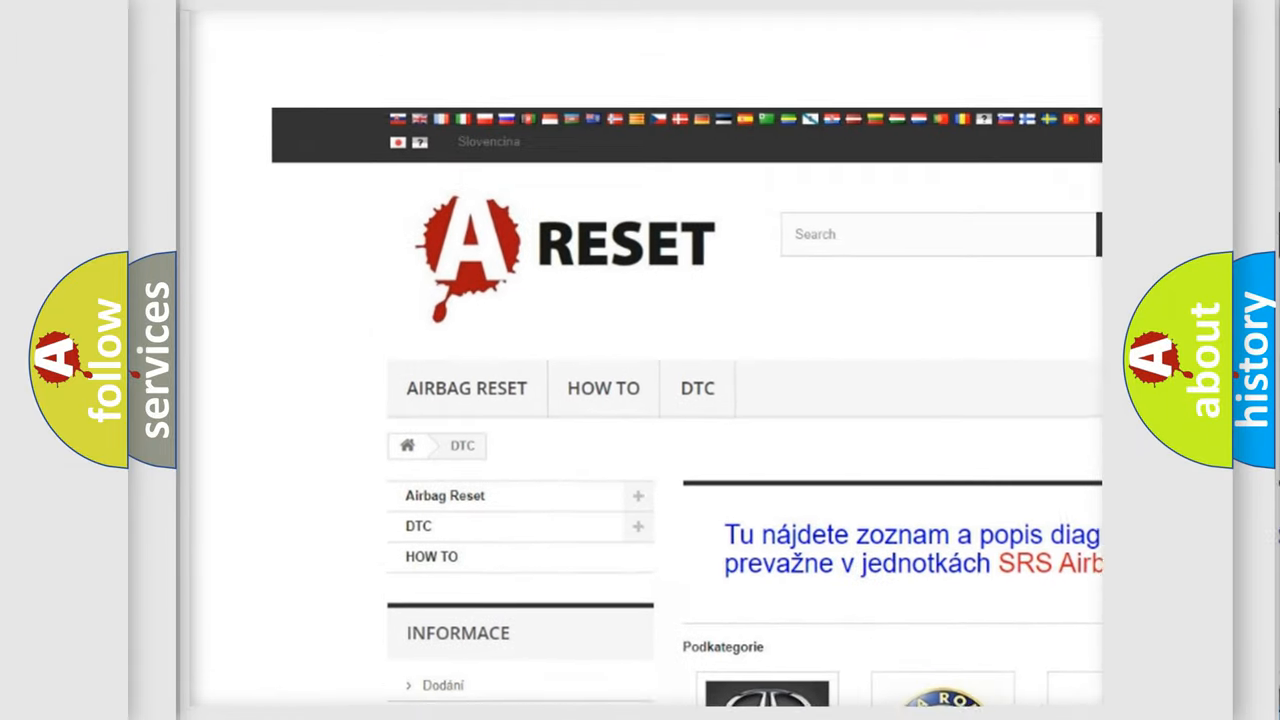
Open the Alfa Romeo DTC tile and browse its list of B, C and P codes
{"action": "scroll", "scroll_direction": "down", "scroll_amount": 3}
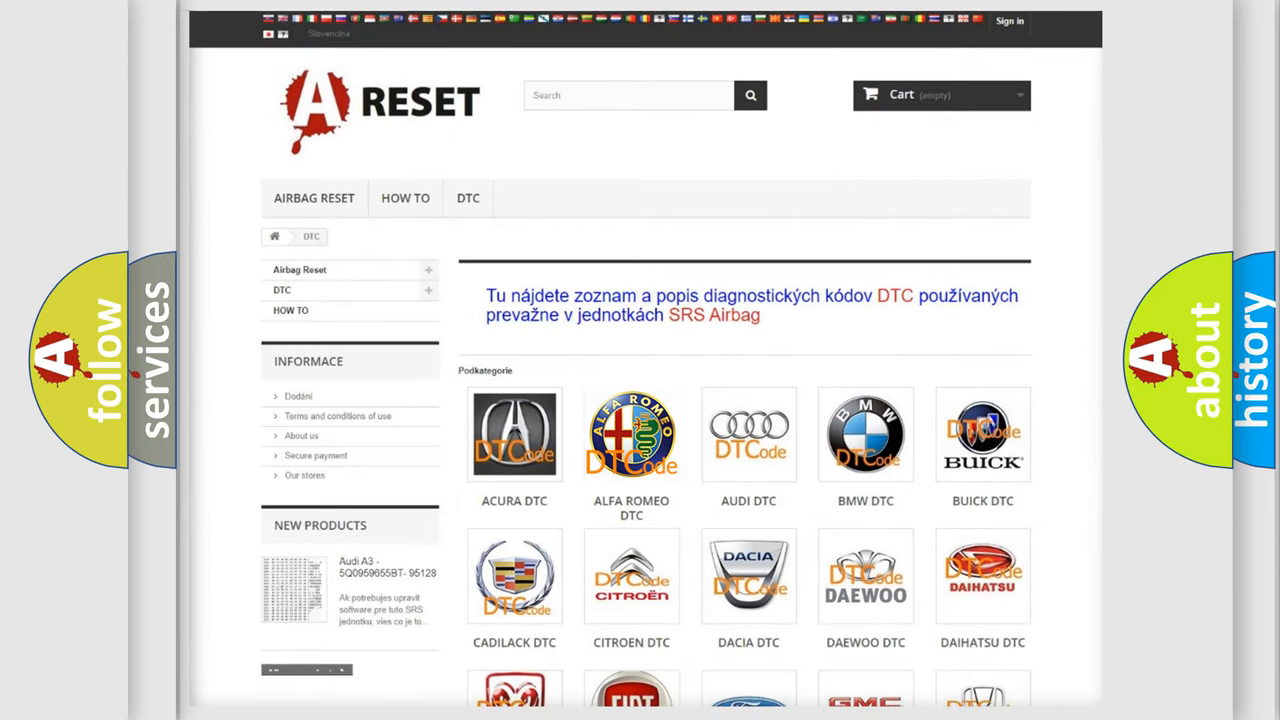
{"action": "left_click", "coordinate": [632, 436]}
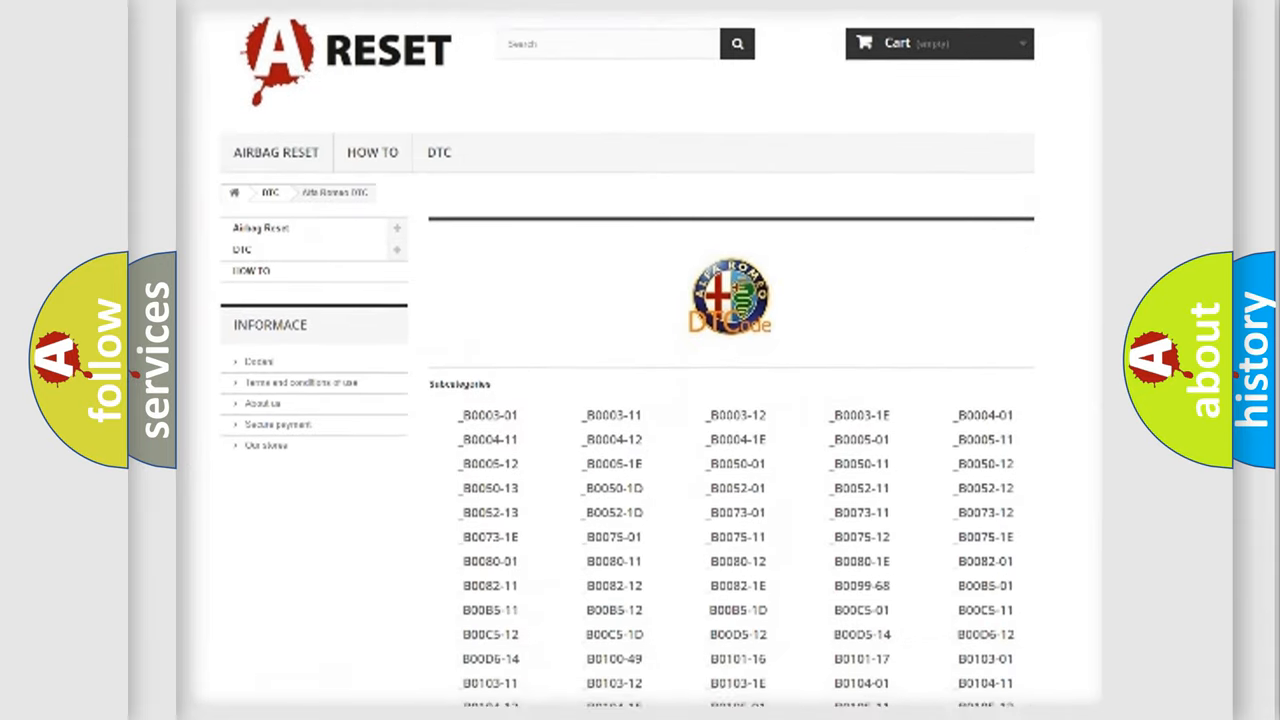
{"action": "scroll", "scroll_direction": "down", "scroll_amount": 3}
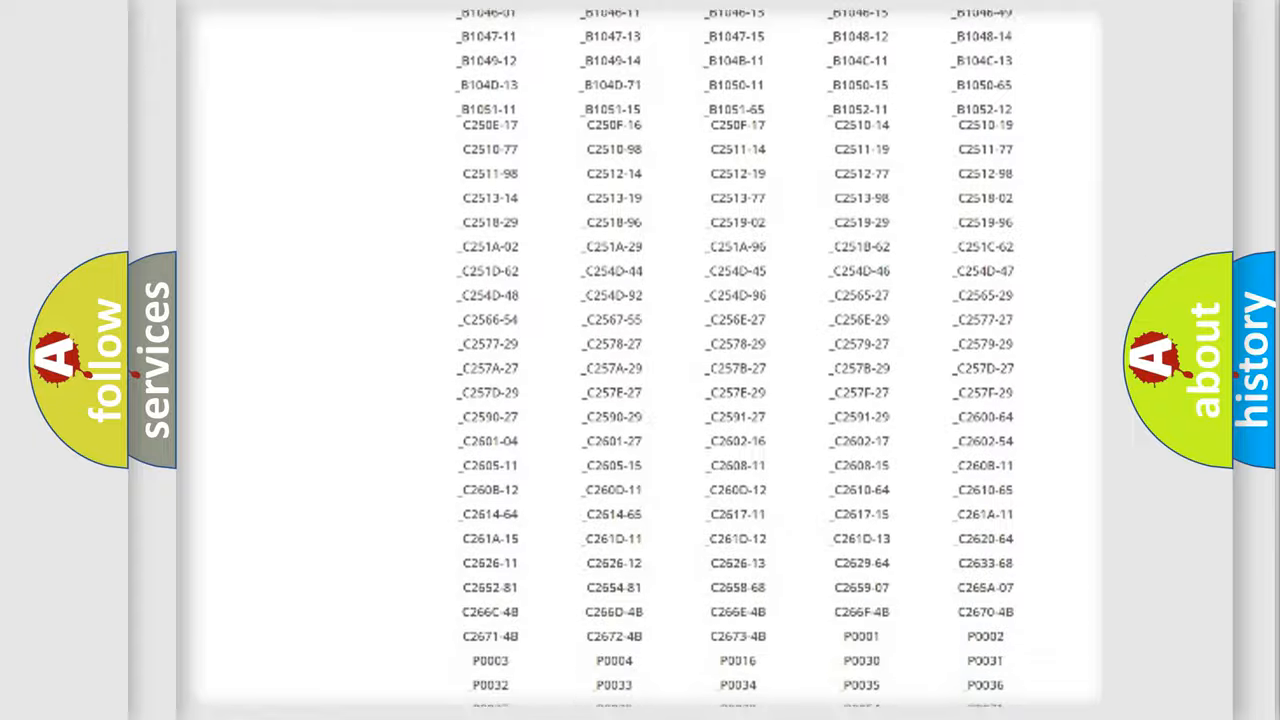